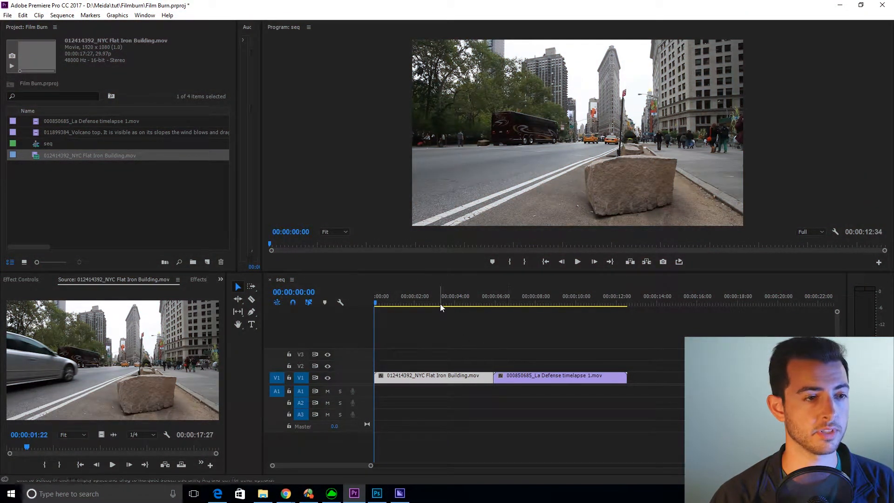
With the playhead at the cut, create a new Adjustment Layer with default settings.
left_click(494, 303)
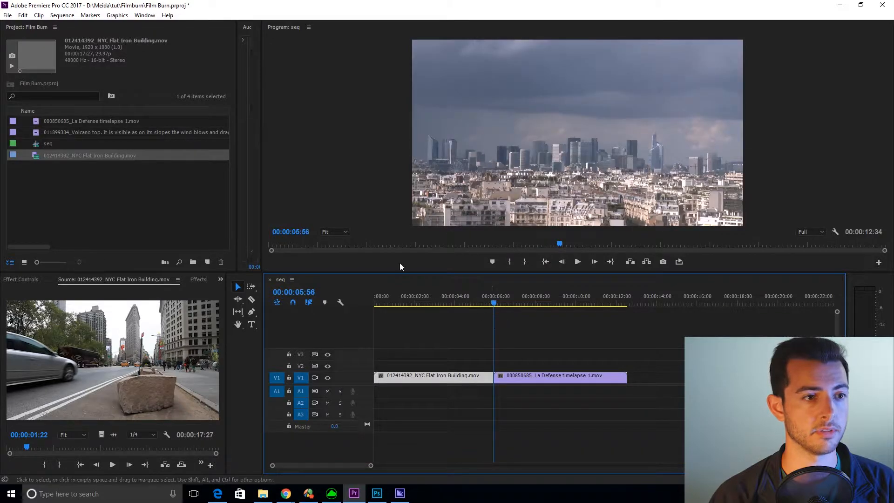
left_click(206, 262)
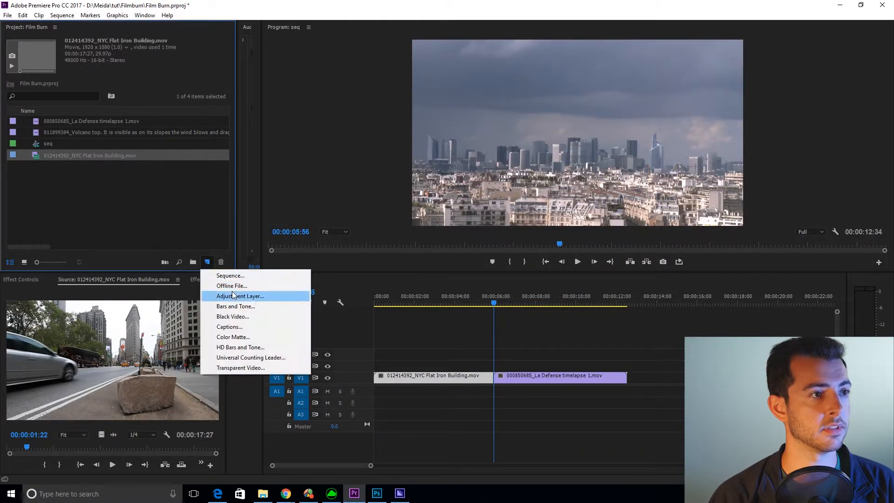
left_click(240, 295)
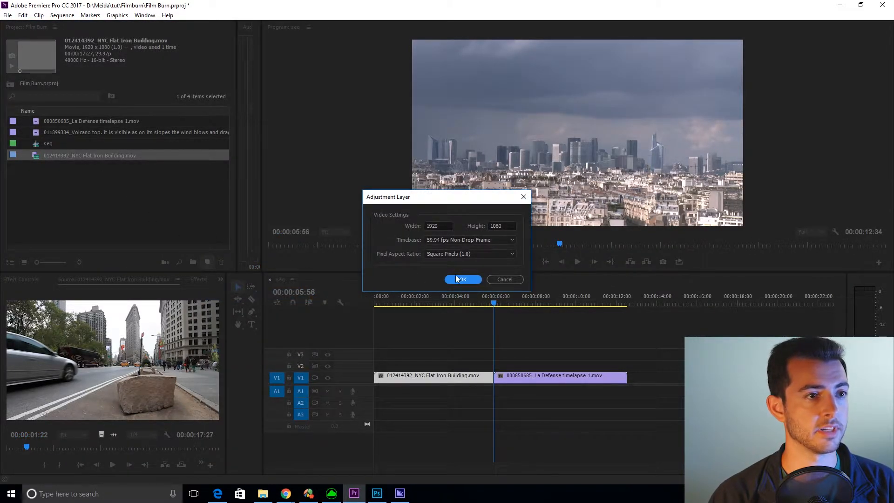
left_click(462, 279)
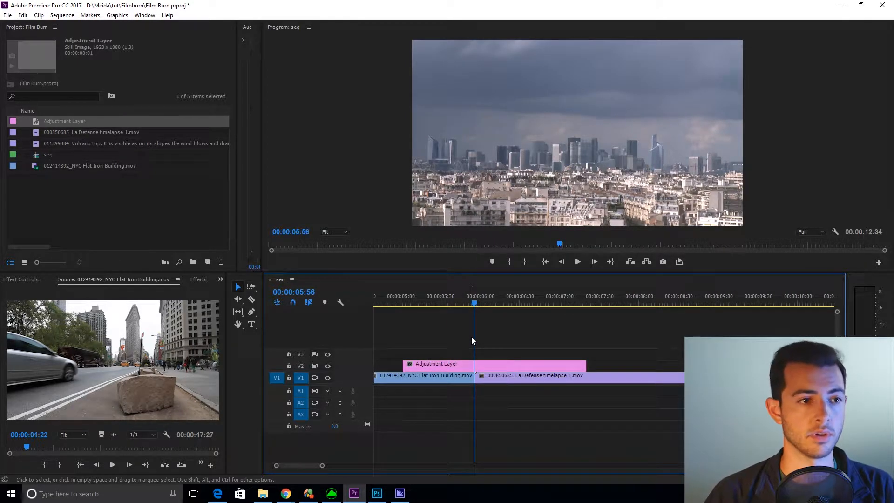
Split the adjustment layer half a second before and half a second after the cut.
left_click(434, 303)
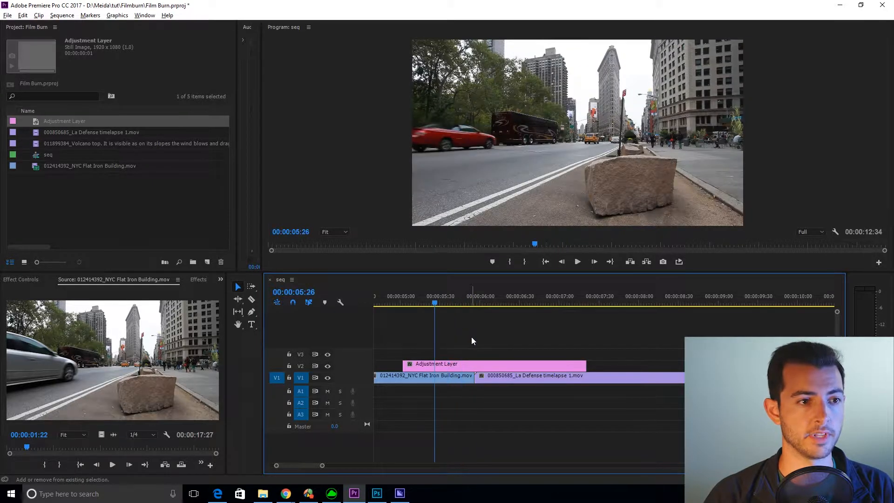
left_click(251, 312)
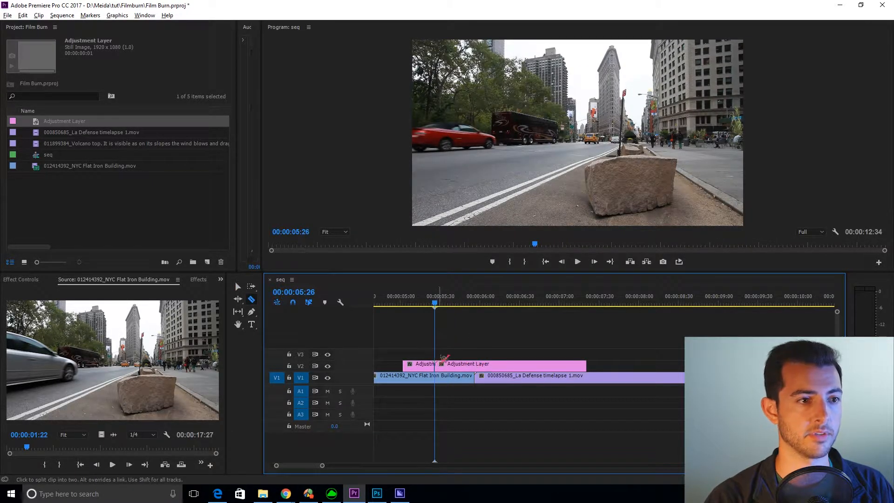
left_click(474, 296)
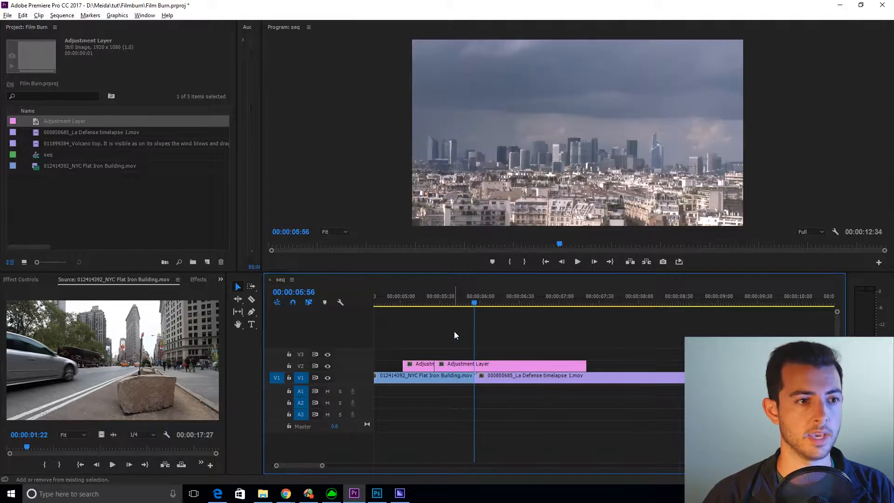
left_click(514, 303)
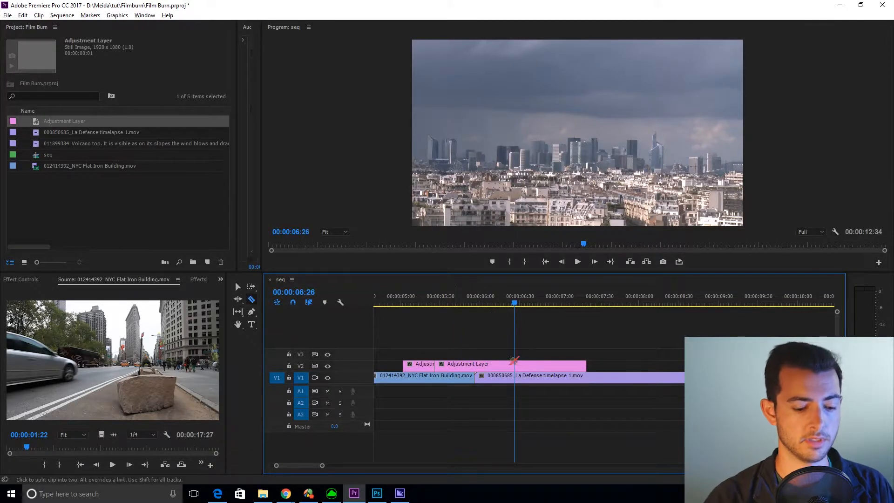
left_click(238, 287)
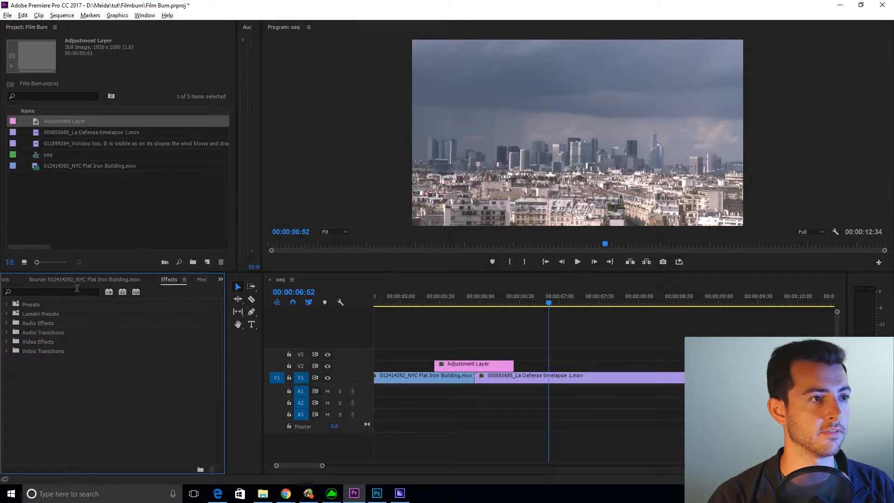
Find the Arithmetic effect and set its operator to Slice.
type("ar")
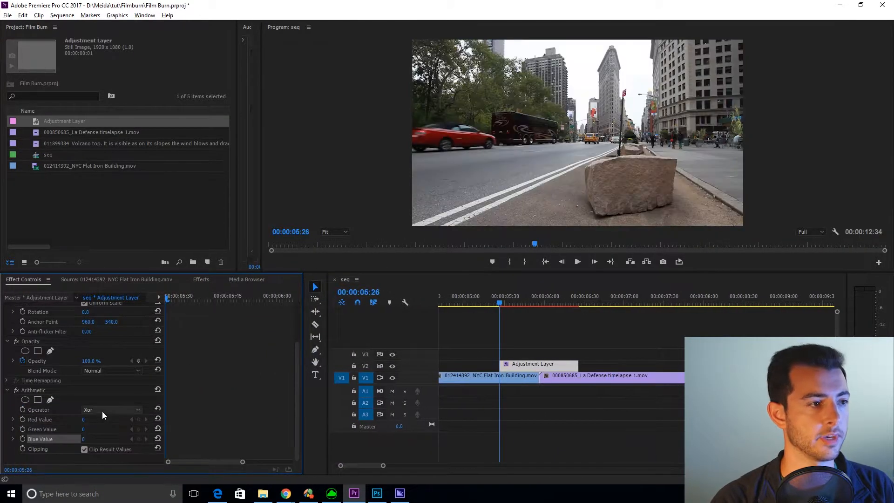
left_click(112, 409)
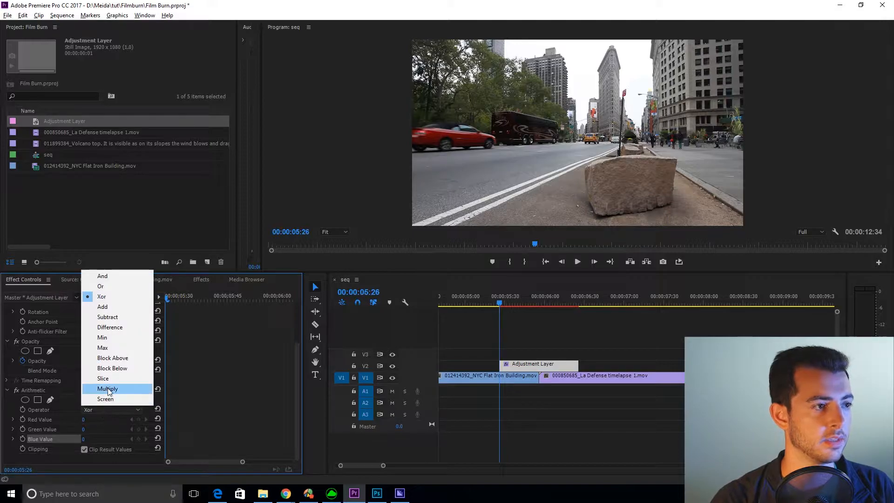
left_click(104, 379)
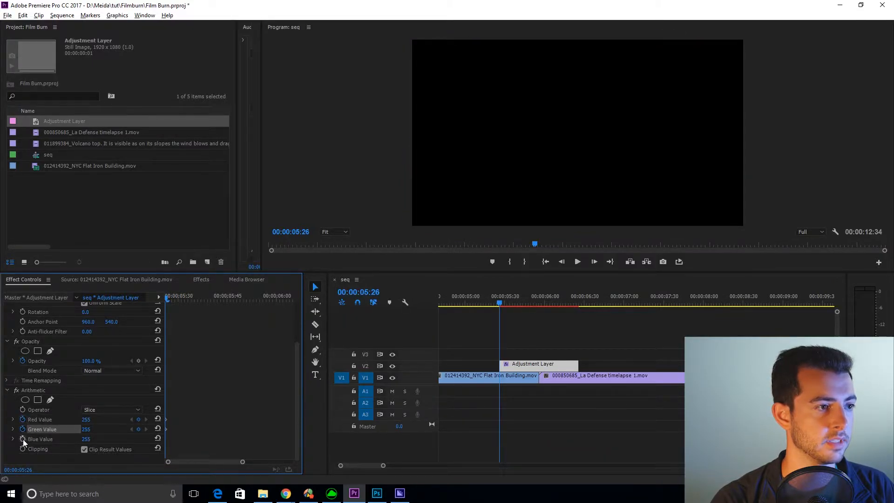
Enable Blue Value keyframing and stop the preview at the transition start.
left_click(40, 438)
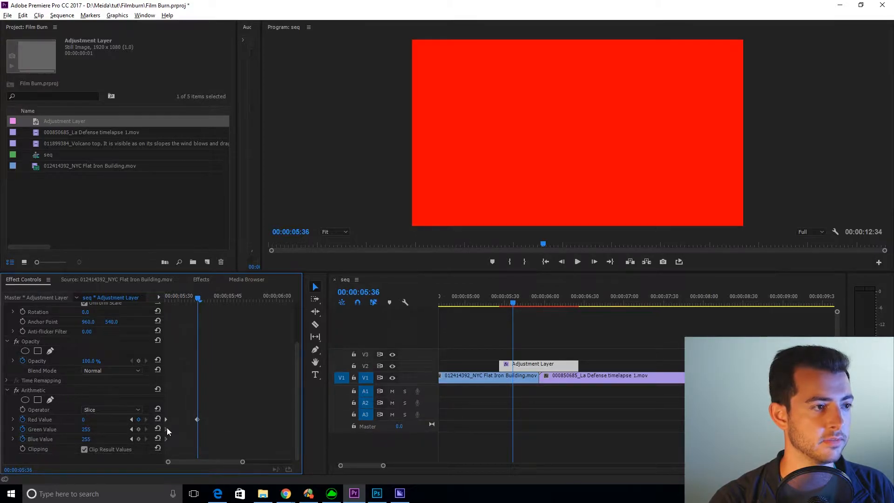
mouse_move(197, 429)
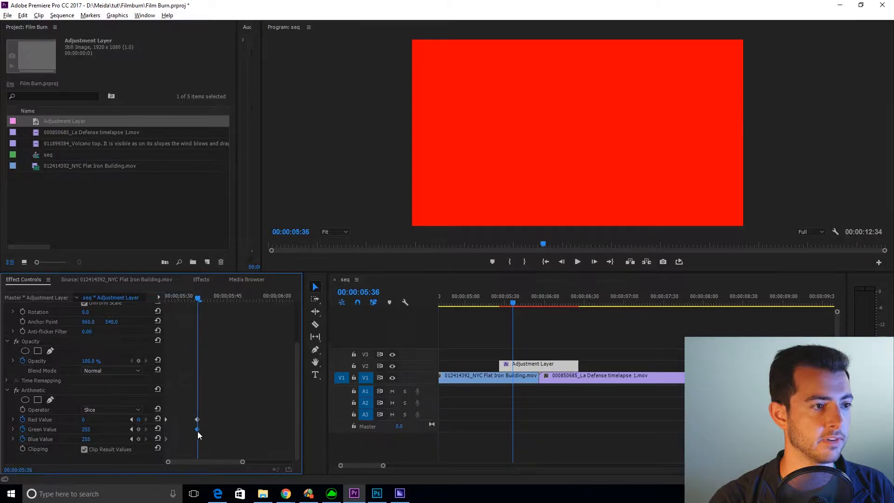
mouse_move(201, 438)
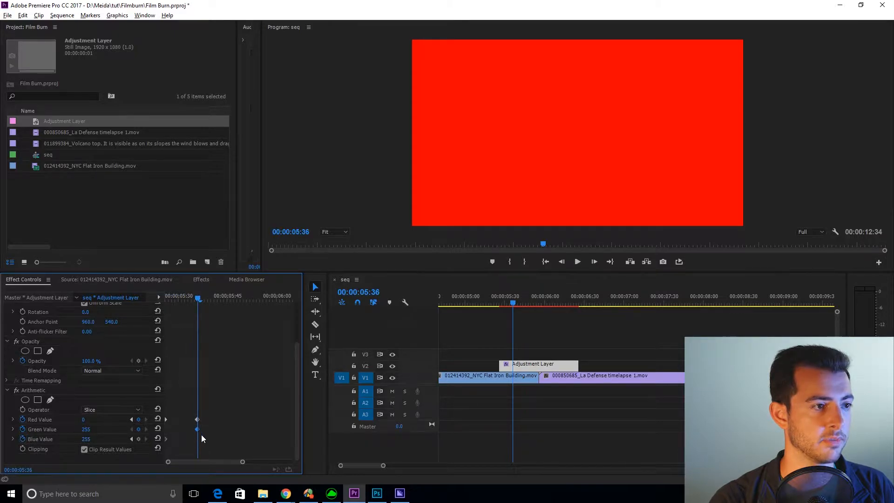
mouse_move(190, 436)
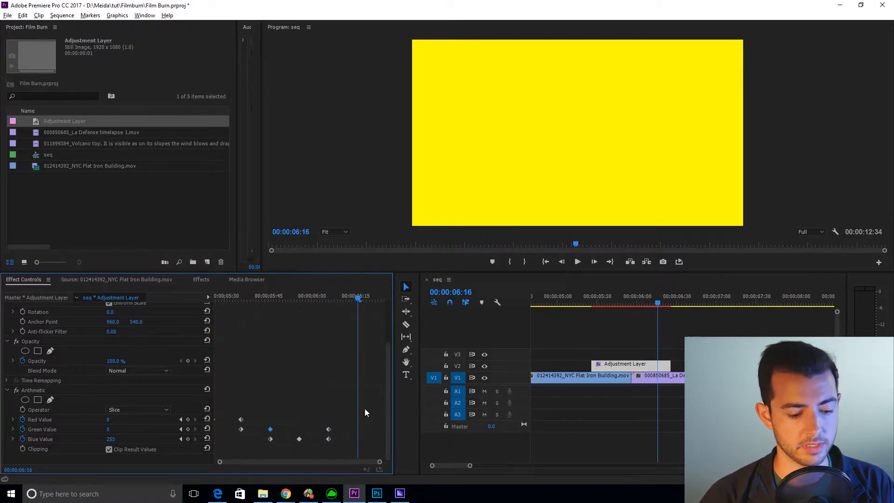
mouse_move(109, 431)
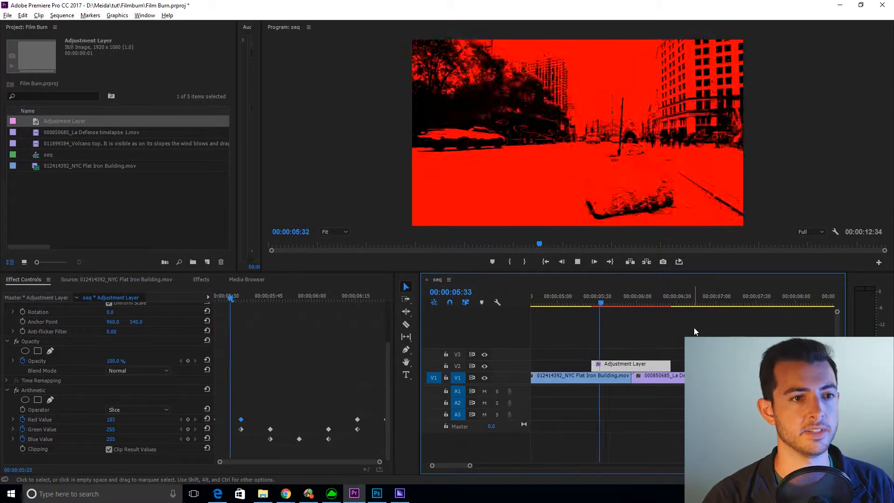
left_click(562, 296)
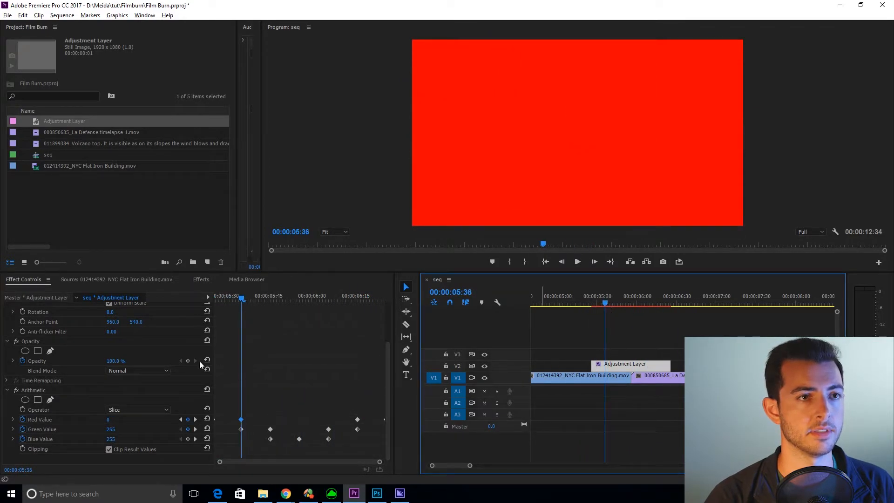
Set the adjustment layer's blend mode to Screen and preview the transition.
left_click(137, 371)
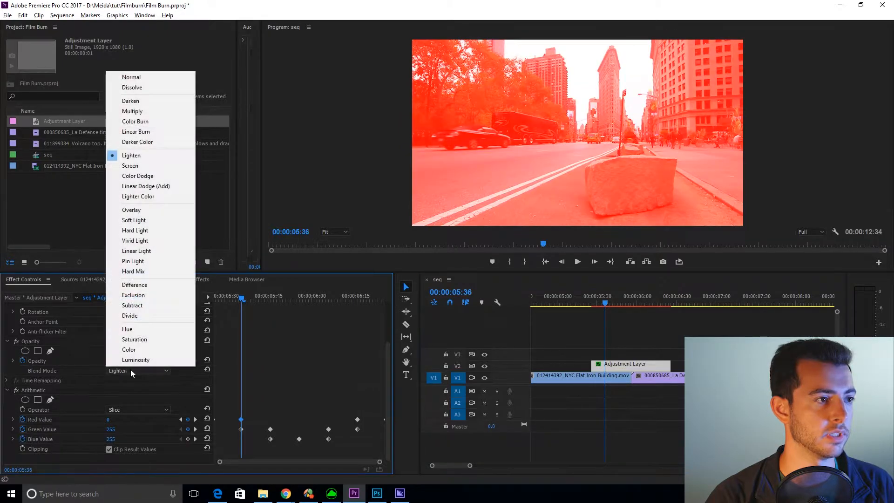
left_click(130, 166)
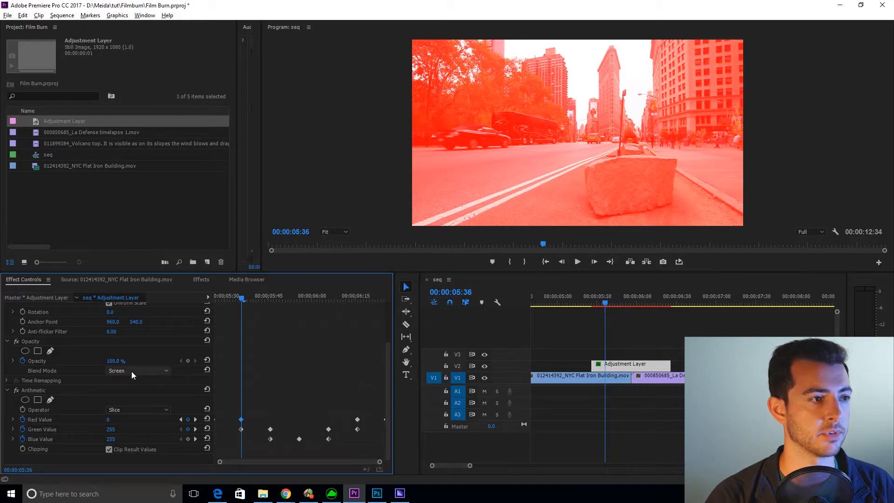
left_click(136, 371)
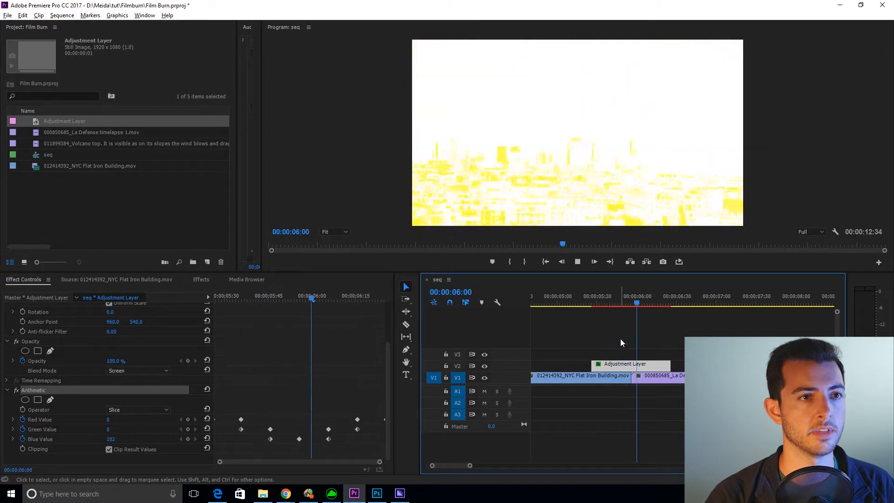
left_click(573, 303)
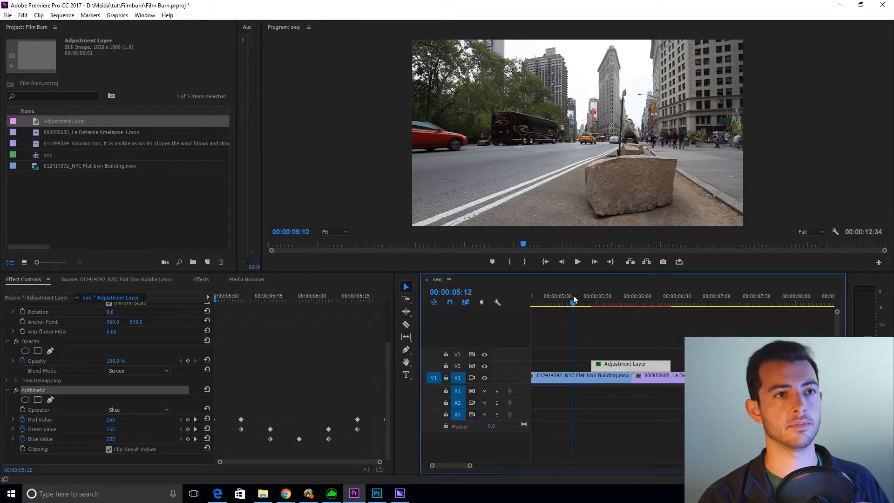
left_click(577, 261)
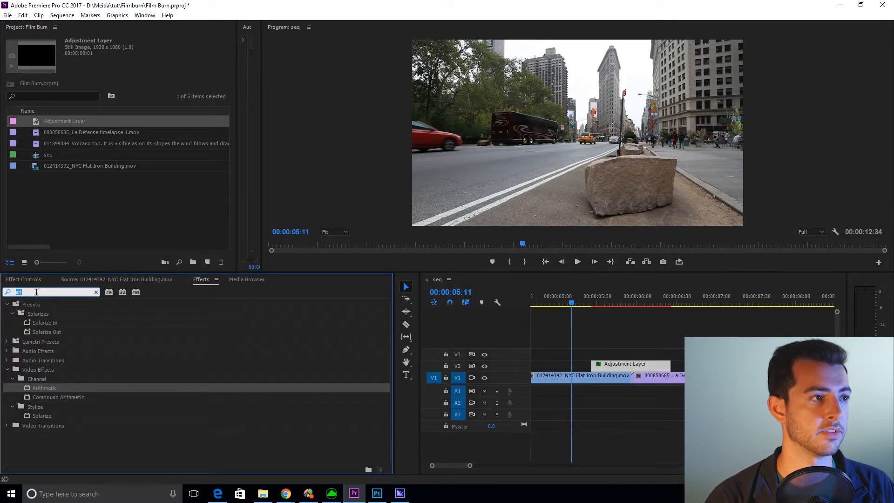
Add Gaussian Blur to the adjustment layer with Repeat Edge Pixels enabled.
type("gaus")
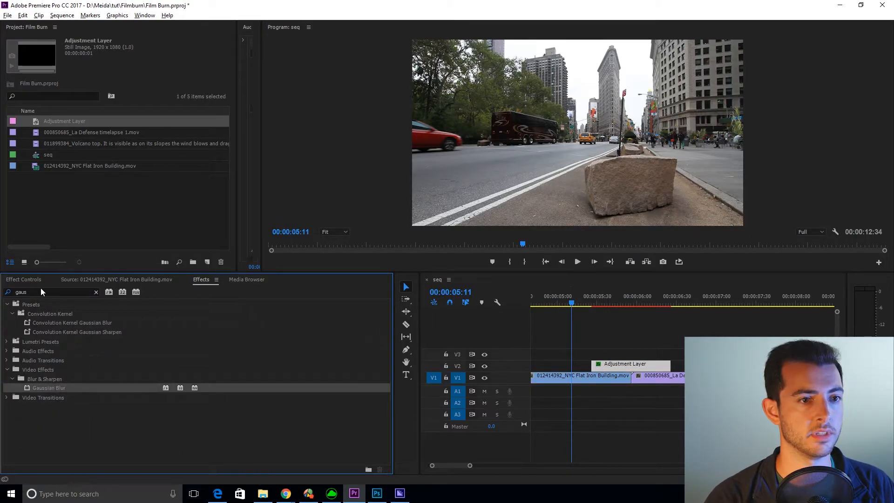
left_click(23, 279)
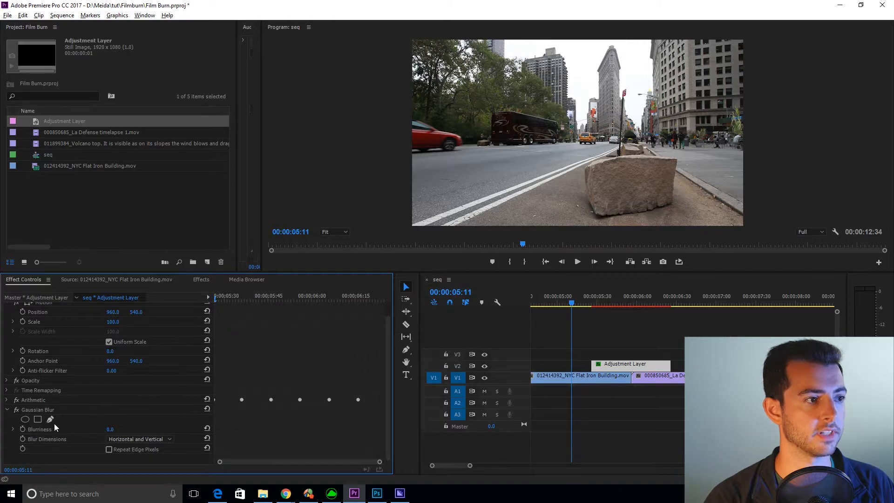
left_click(609, 303)
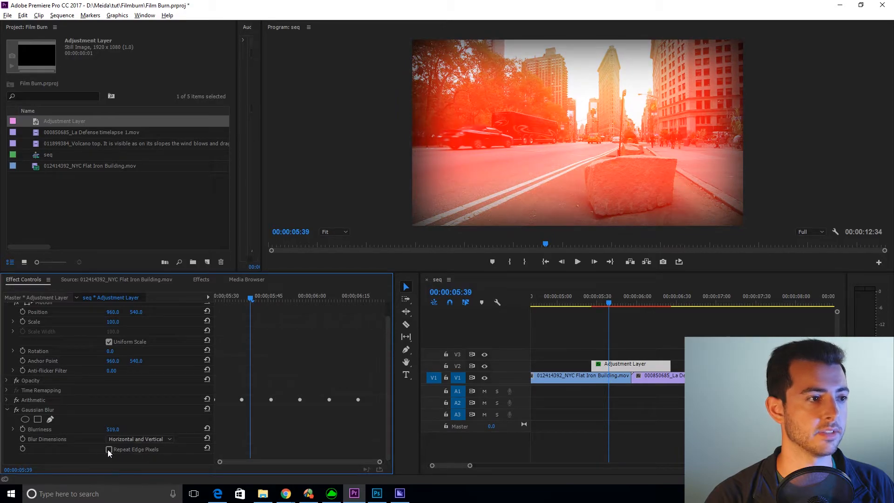
left_click(109, 450)
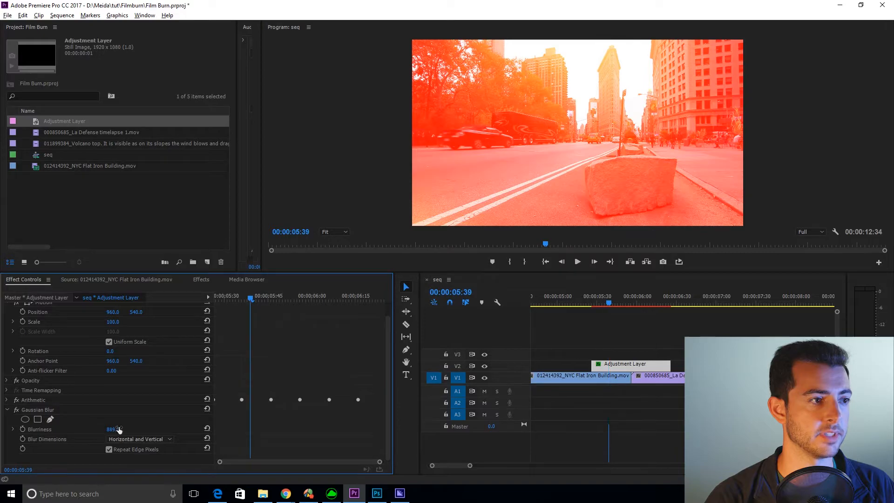
Set Blurriness to 58 and preview the softened transition from its start.
left_click(576, 302)
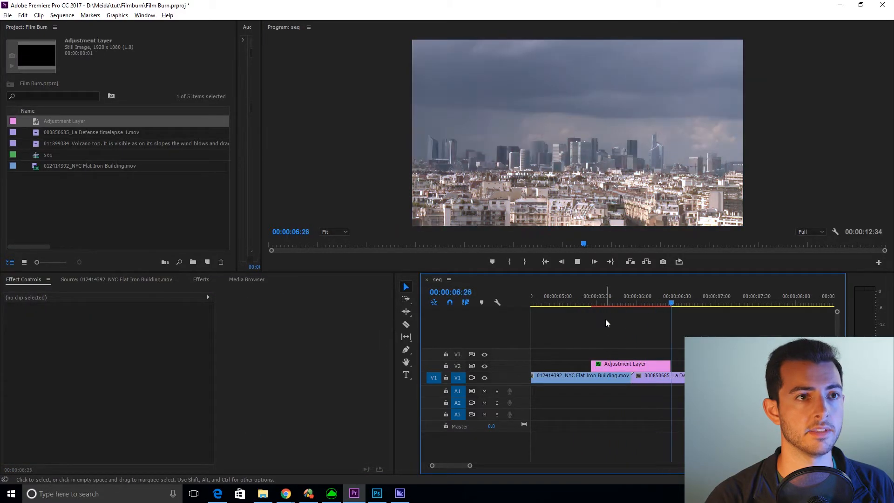
left_click(577, 296)
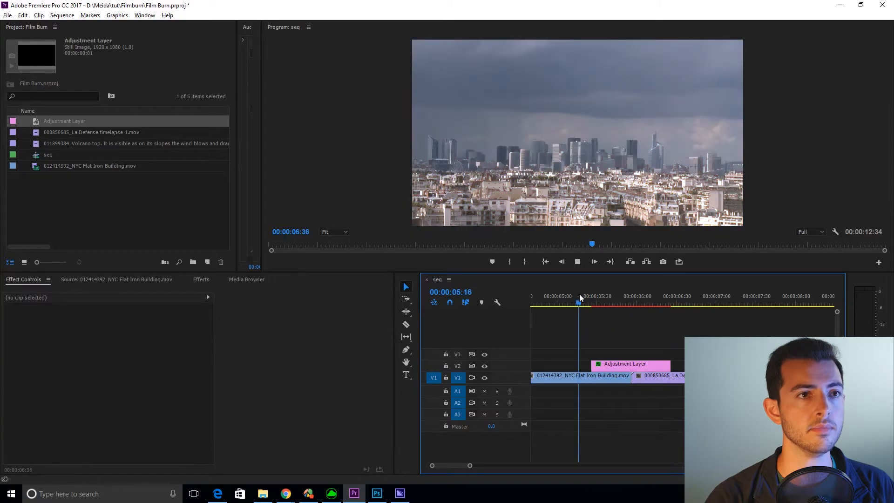
left_click(604, 304)
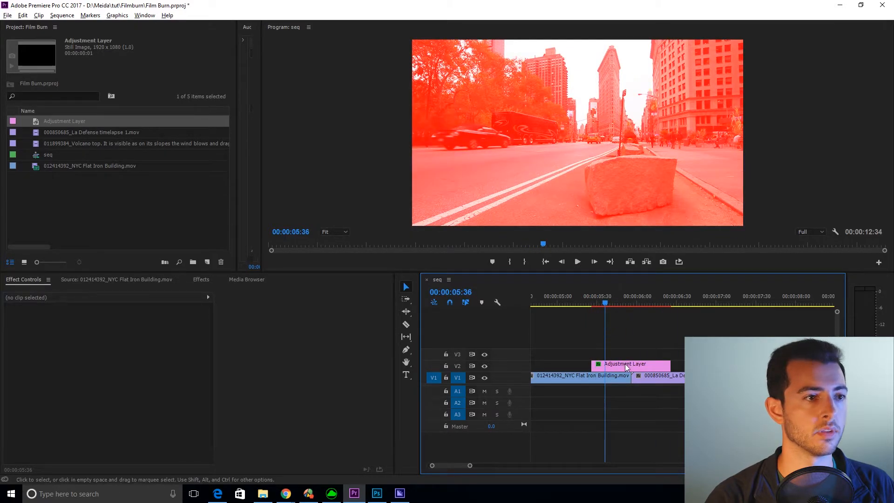
left_click(625, 364)
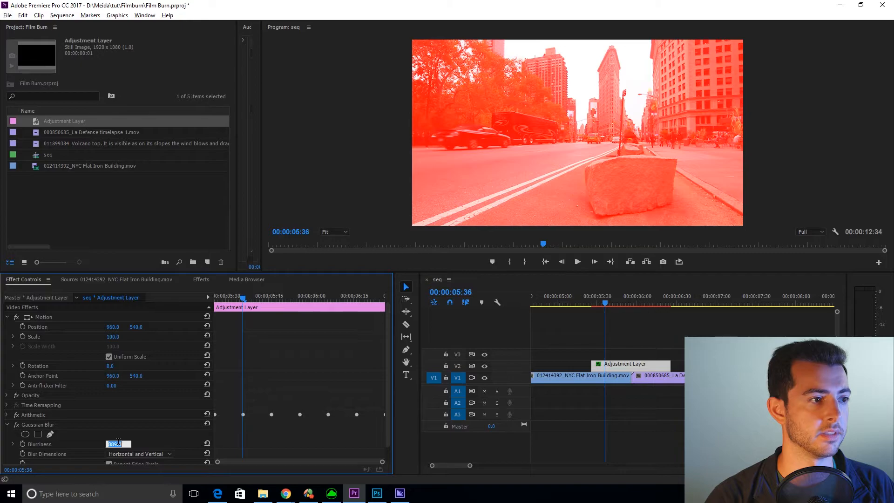
type("20.0")
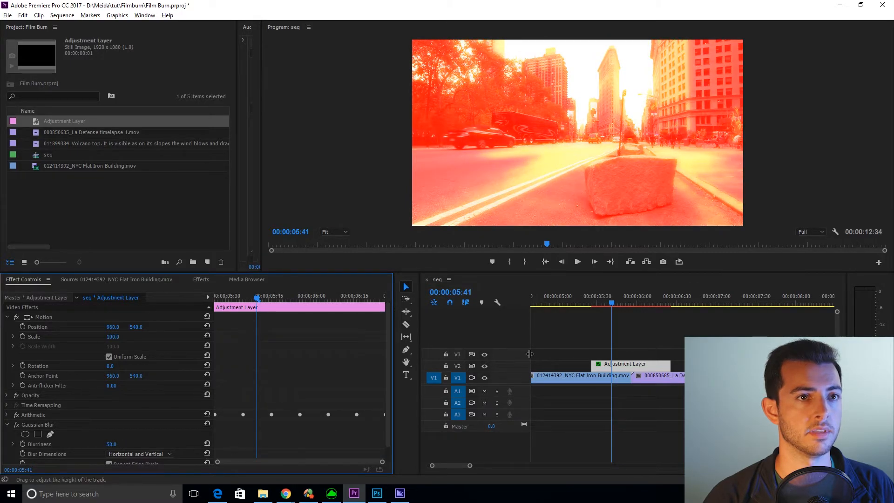
left_click(577, 261)
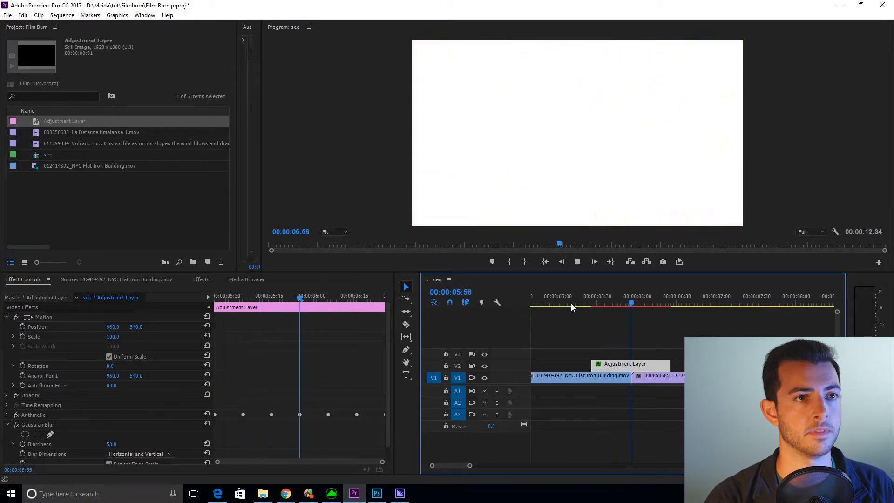
left_click(572, 305)
type("hls")
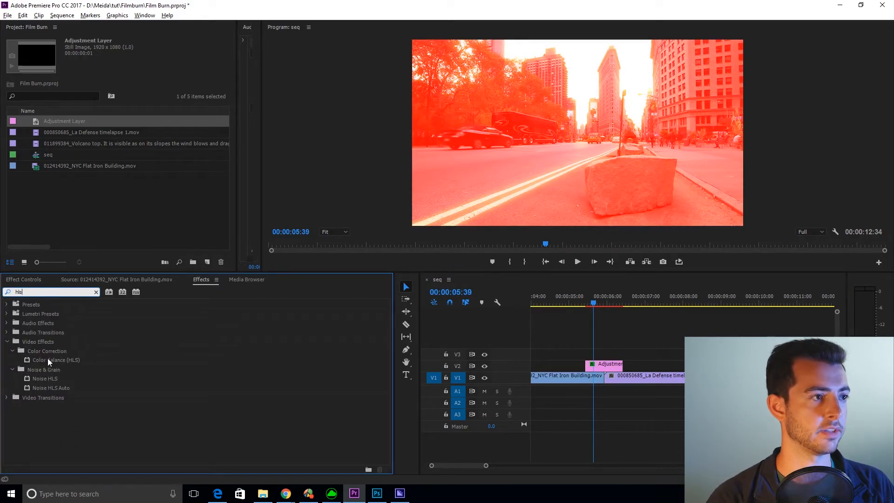
Apply Color Balance (HLS) with Hue 289° to the adjustment layer.
left_click(56, 360)
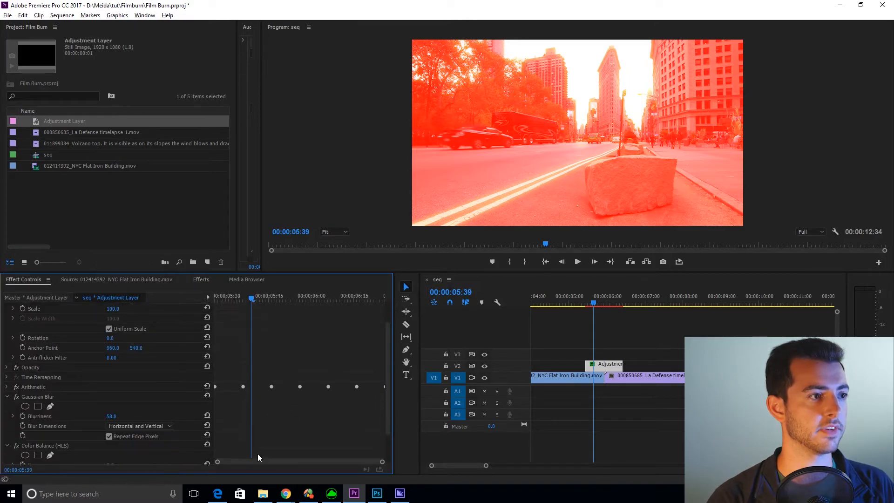
scroll("down", 3)
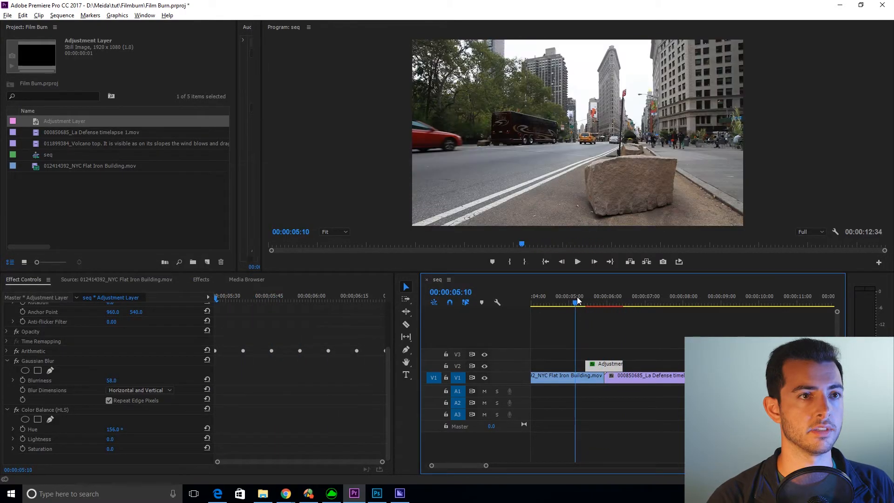
left_click(577, 261)
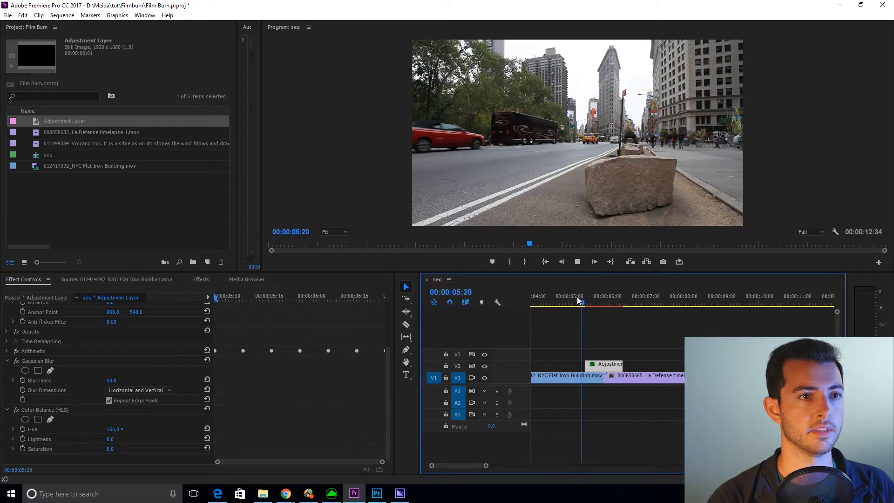
left_click(597, 302)
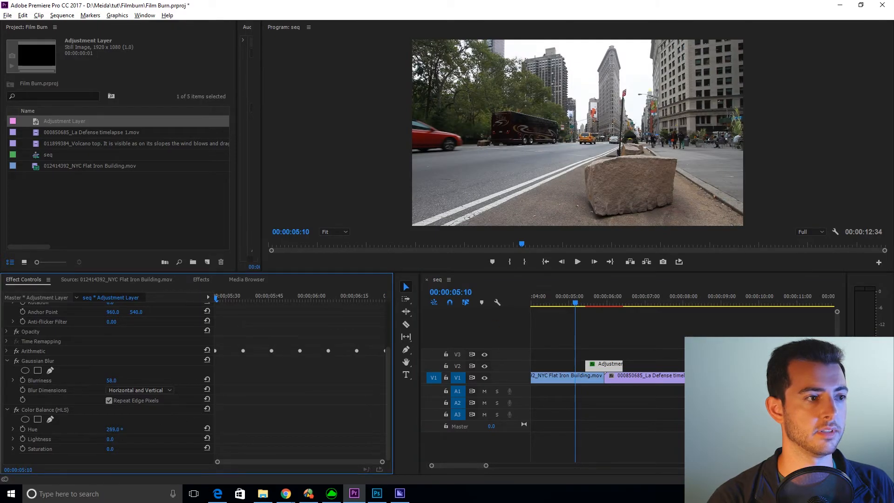
Replay the purple-shifted transition from its start.
left_click(580, 297)
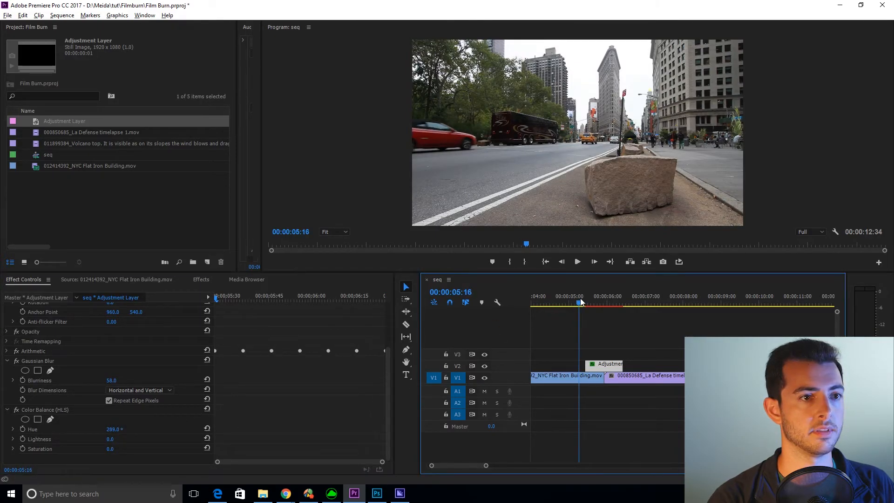
left_click(577, 261)
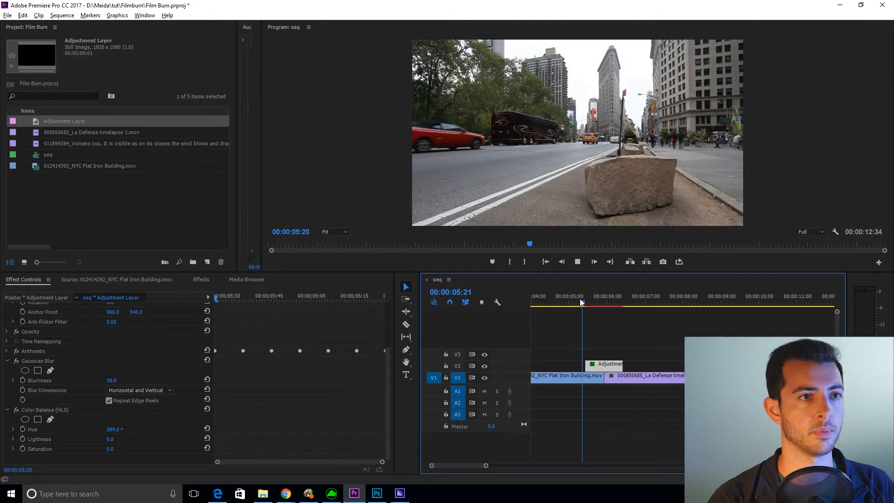
left_click(595, 296)
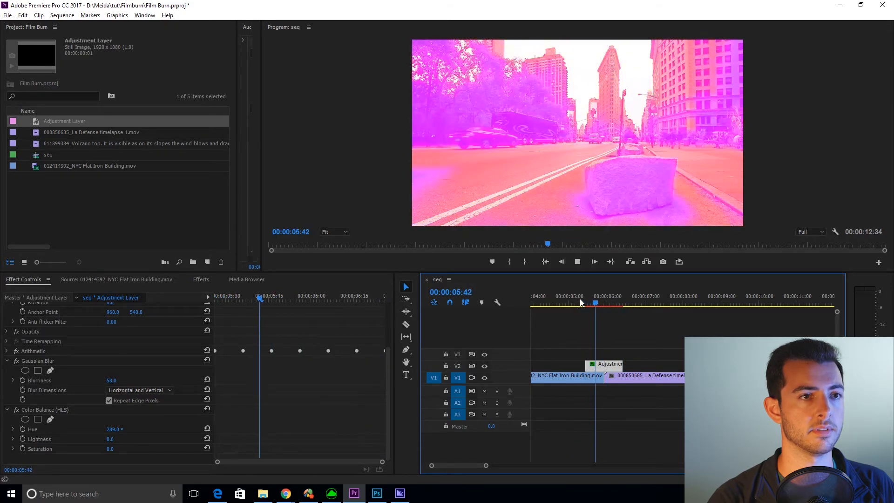
left_click(626, 296)
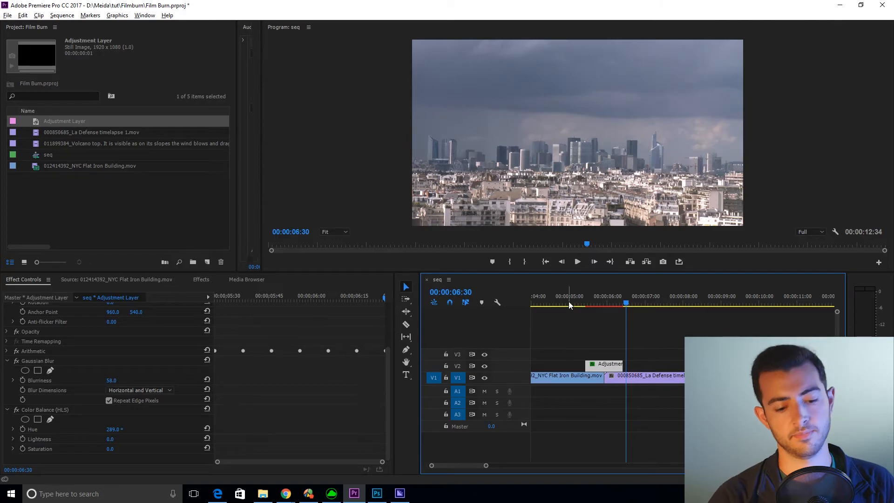